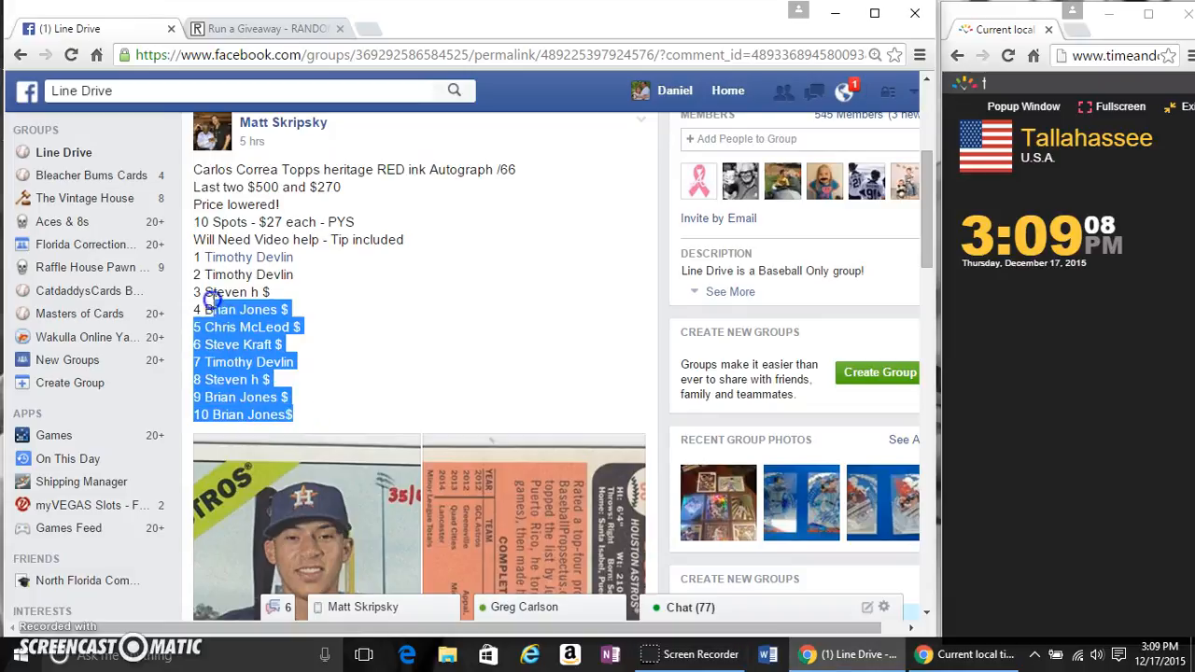
Copy the post's numbered list of ten claimed spots
{"action": "right_click", "coordinate": [243, 275]}
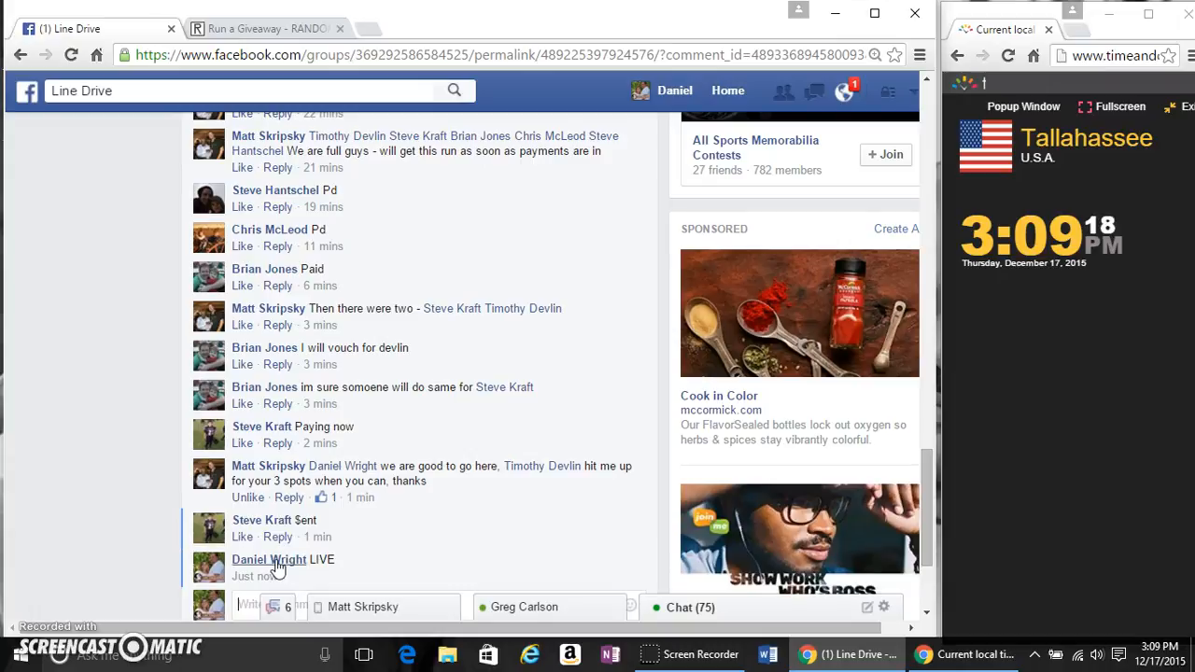
{"action": "mouse_move", "coordinate": [273, 21]}
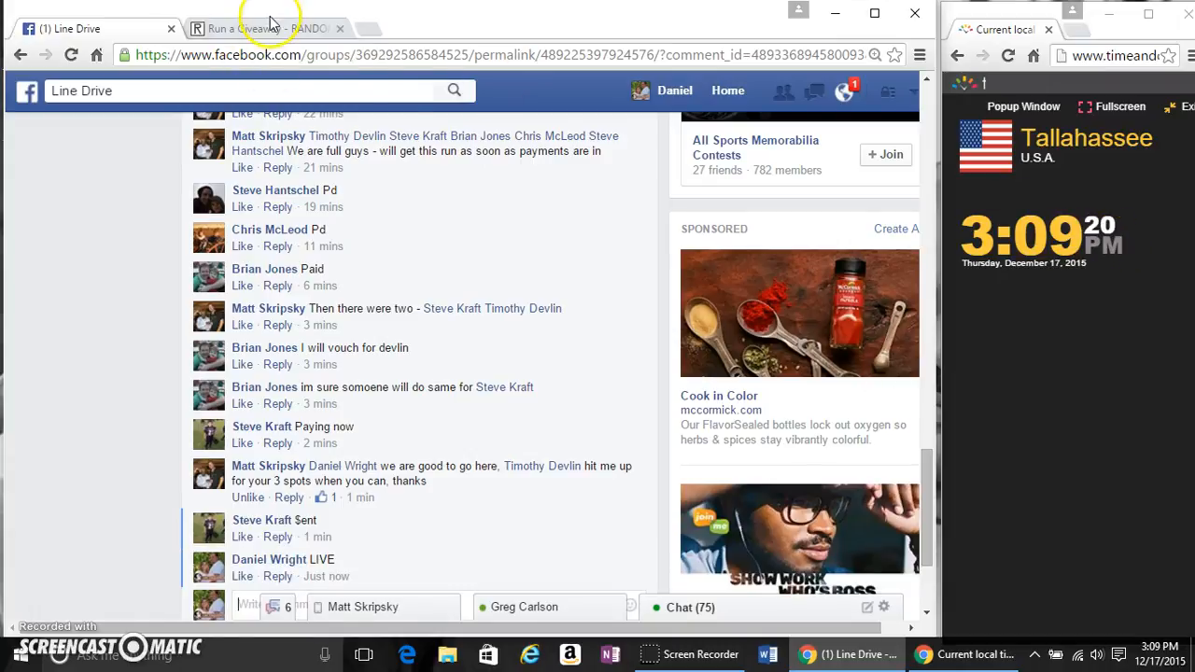
Paste the ten copied spots into RANDOM.ORG's Entries for Randomization box
{"action": "left_click", "coordinate": [252, 27]}
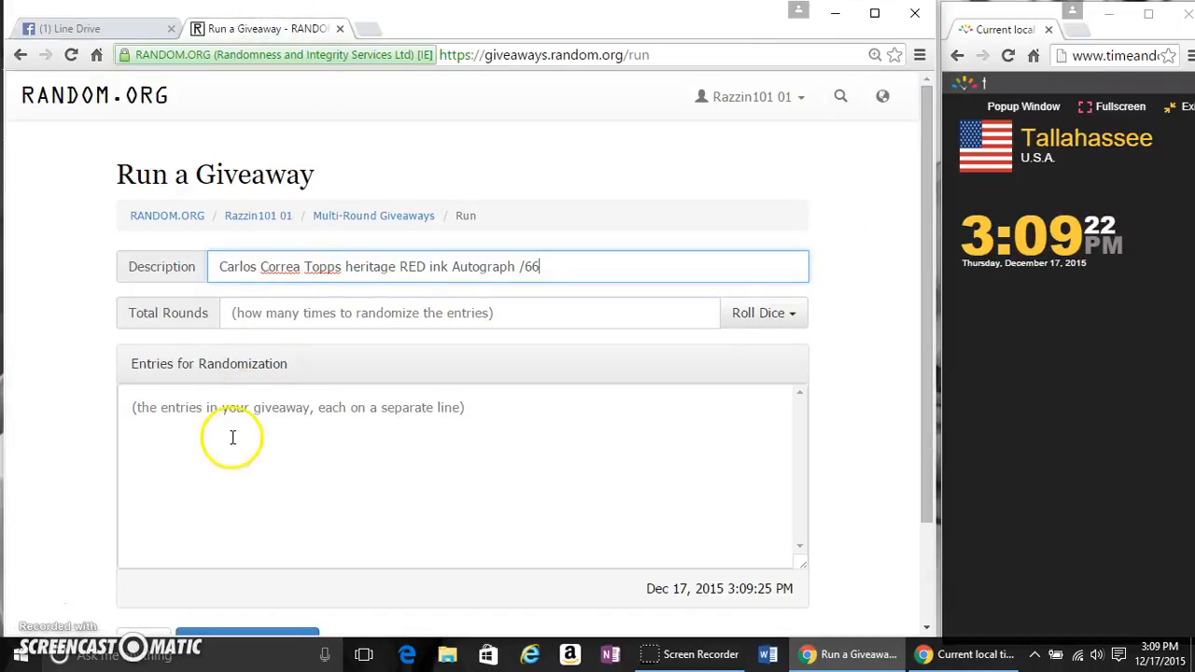
{"action": "right_click", "coordinate": [233, 437]}
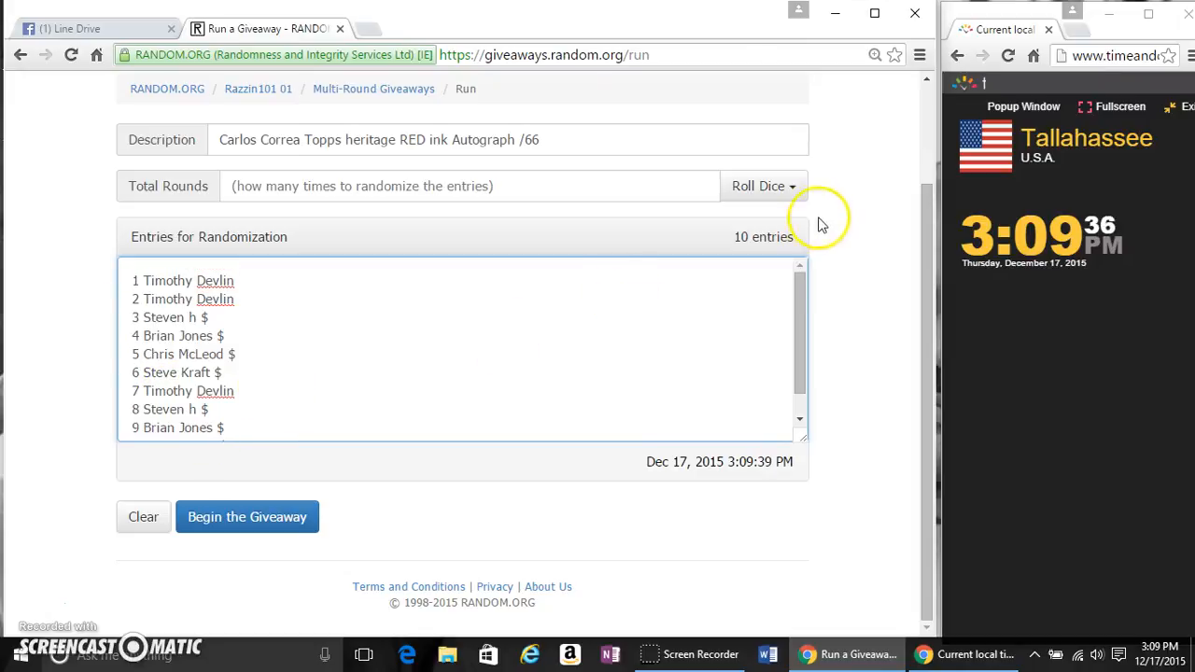
Roll dice to set 7 total rounds, then begin and confirm the giveaway
{"action": "left_click", "coordinate": [757, 186]}
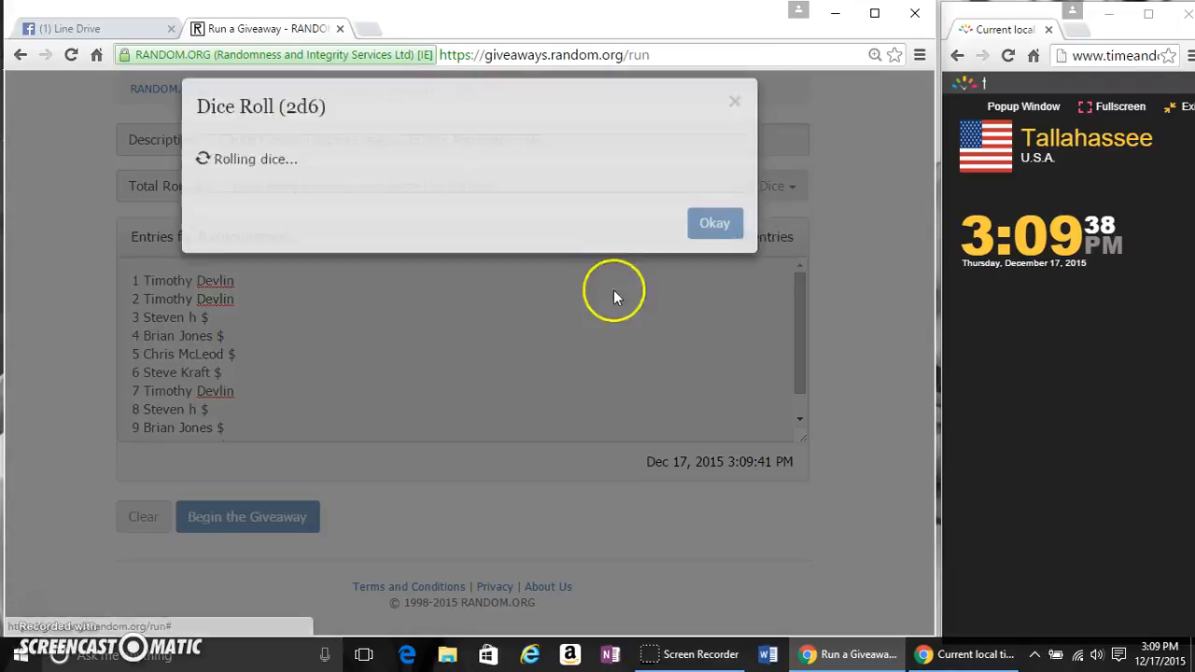
{"action": "left_click", "coordinate": [715, 223]}
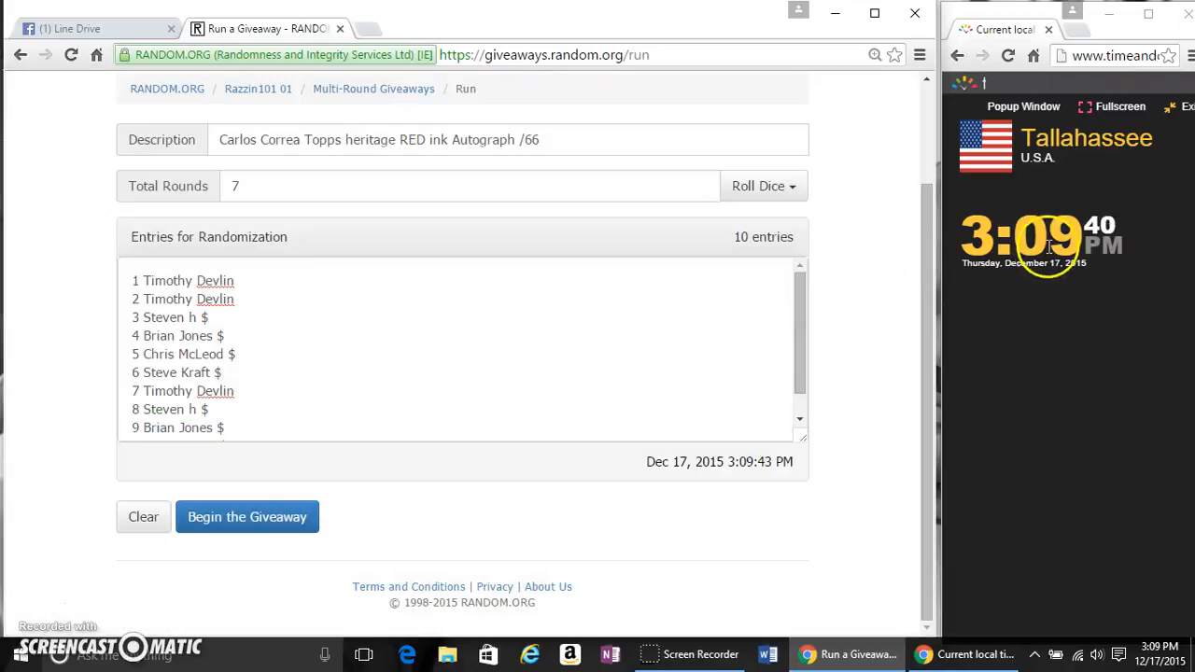
{"action": "left_click", "coordinate": [247, 517]}
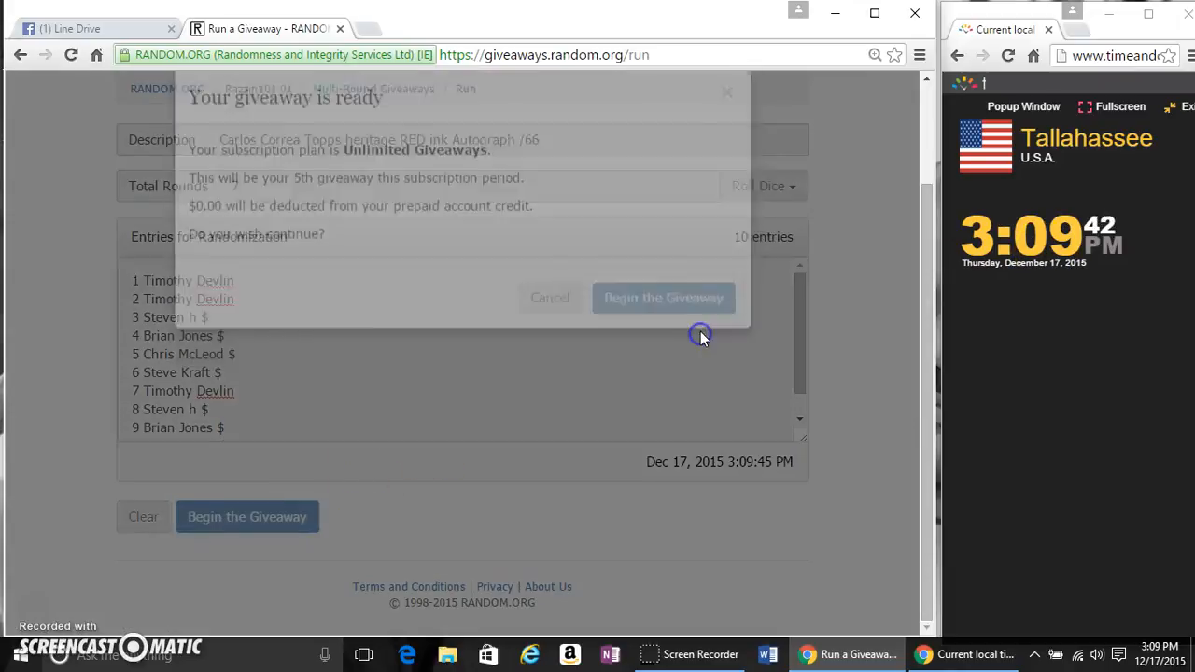
{"action": "left_click", "coordinate": [662, 298]}
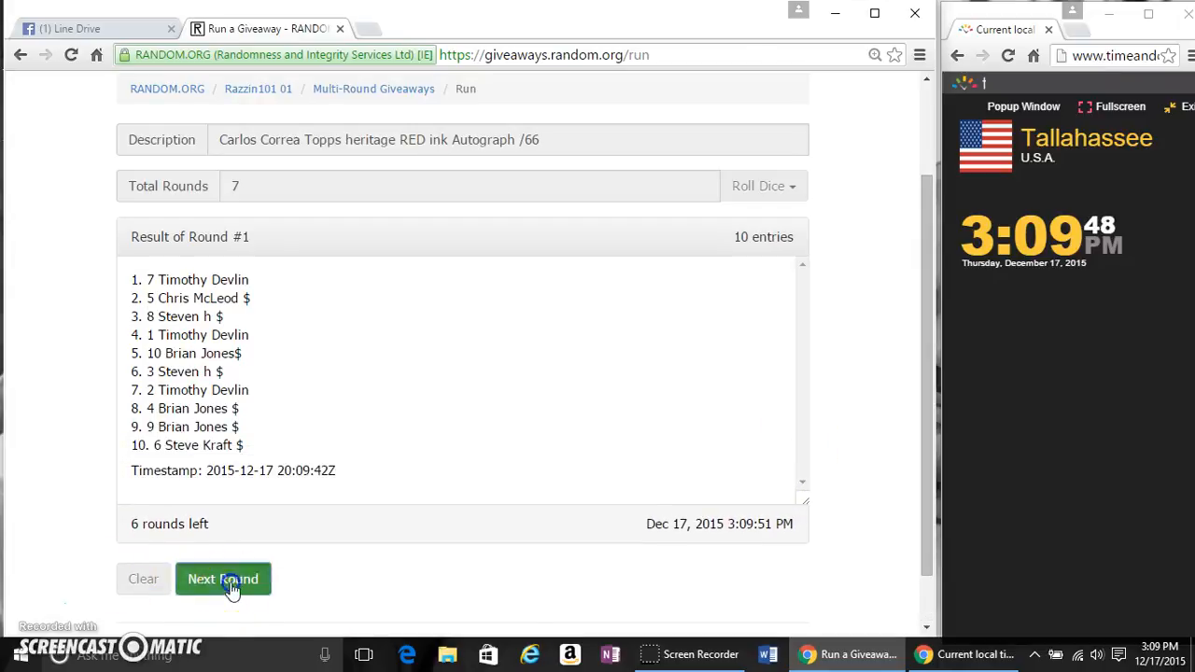
Run the remaining Next Round clicks through the Final Round to finish the giveaway
{"action": "left_click", "coordinate": [223, 579]}
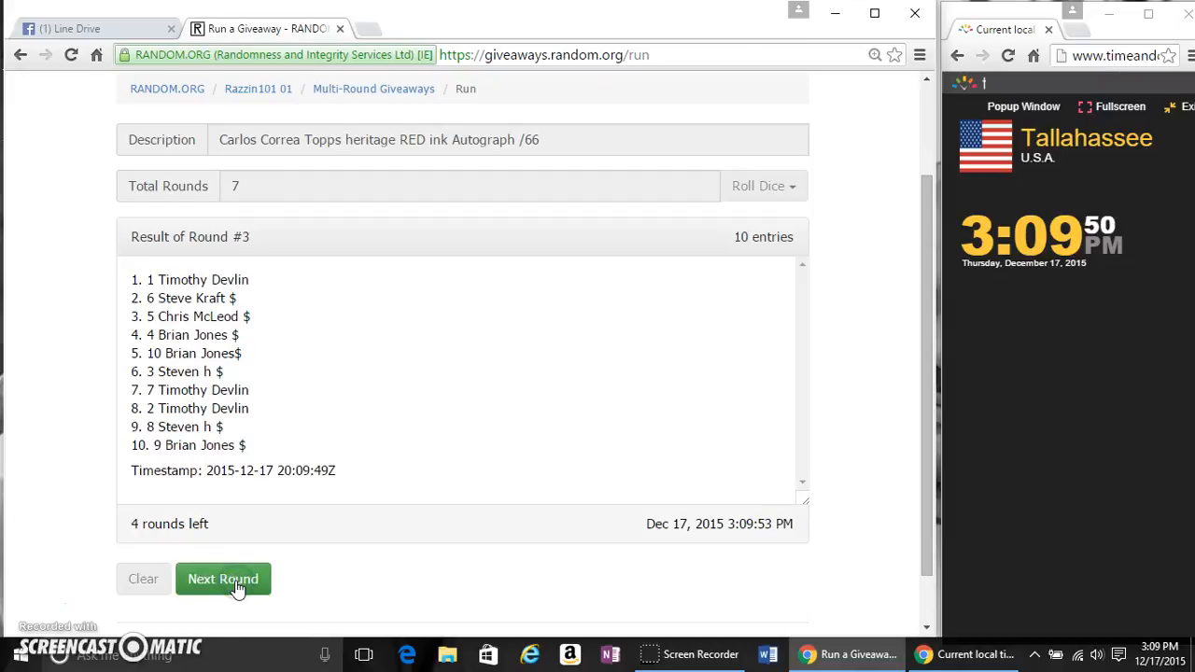
{"action": "left_click", "coordinate": [223, 579]}
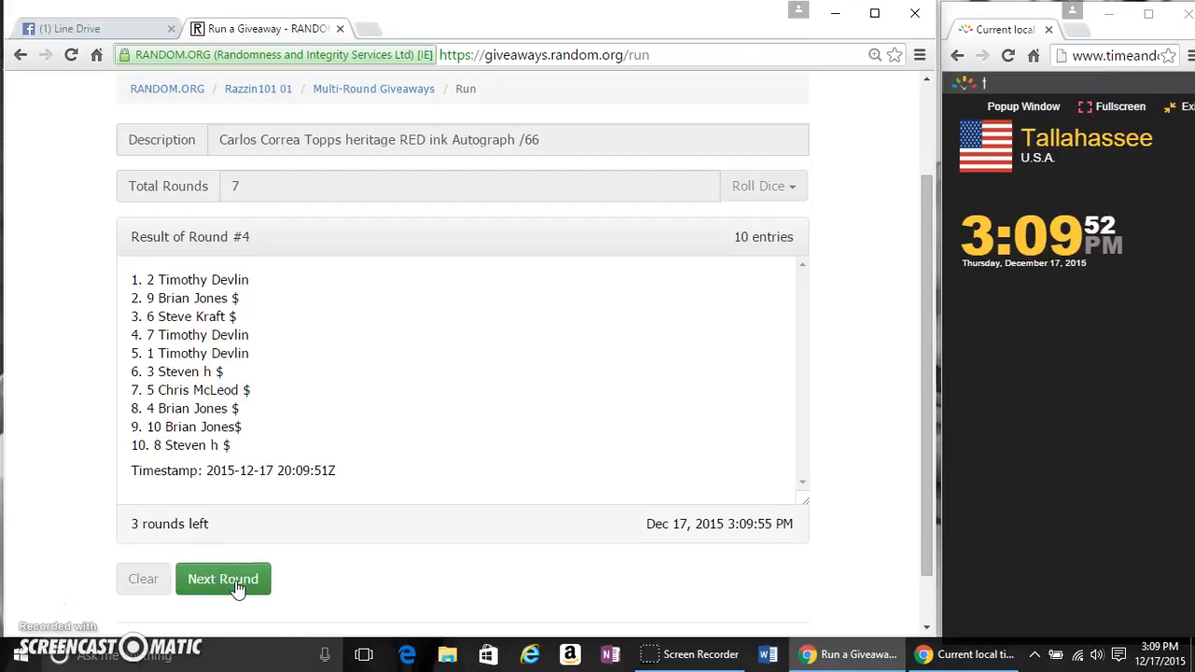
{"action": "left_click", "coordinate": [223, 578]}
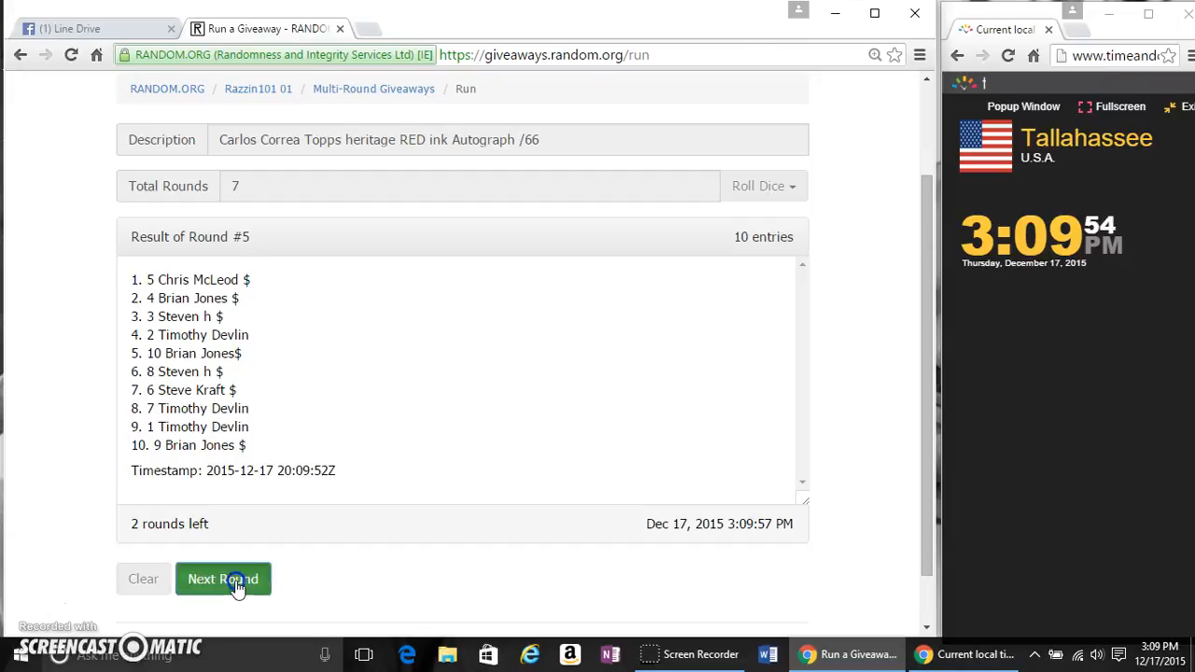
{"action": "left_click", "coordinate": [224, 579]}
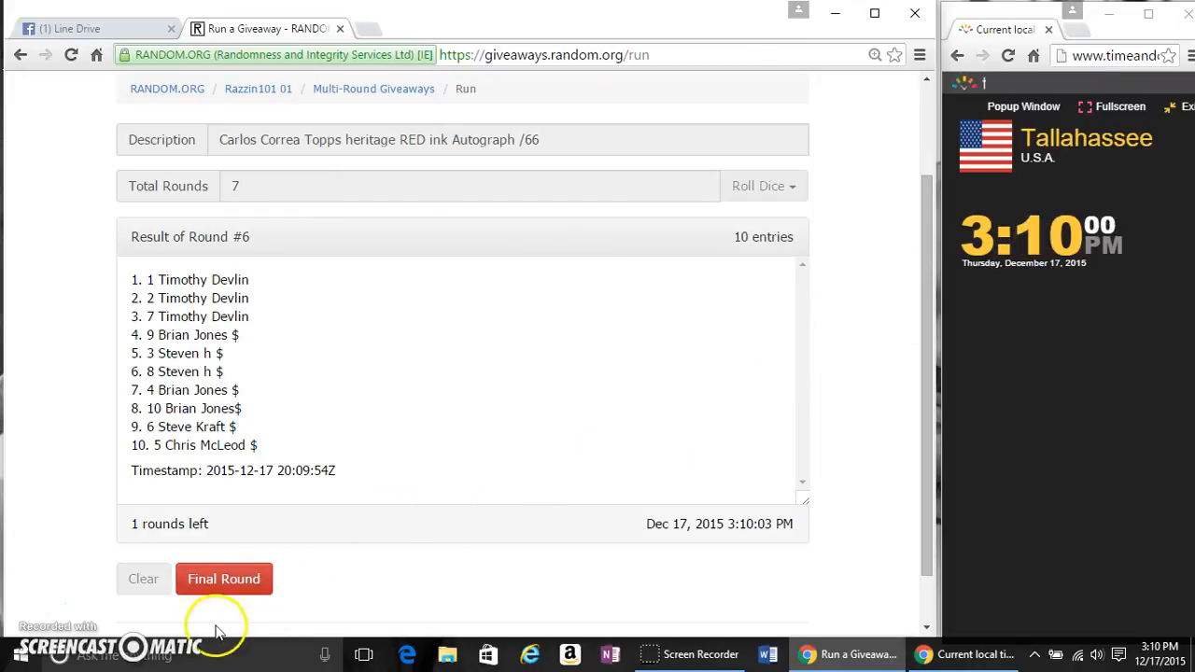
{"action": "left_click", "coordinate": [224, 578]}
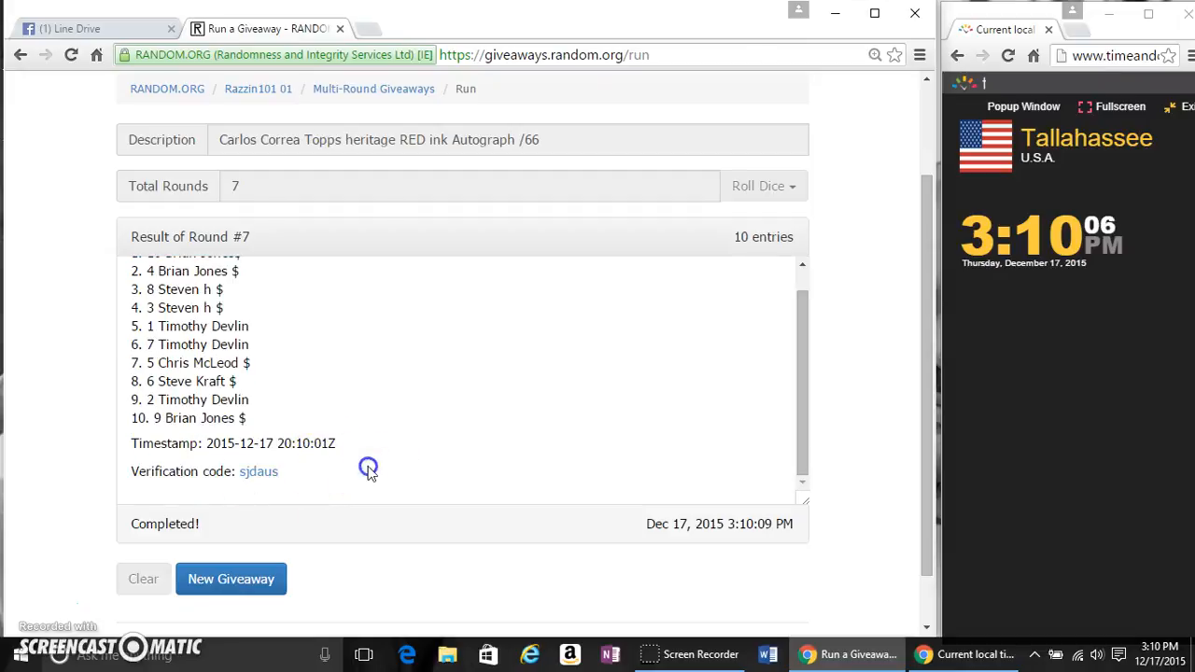
{"action": "mouse_move", "coordinate": [373, 248]}
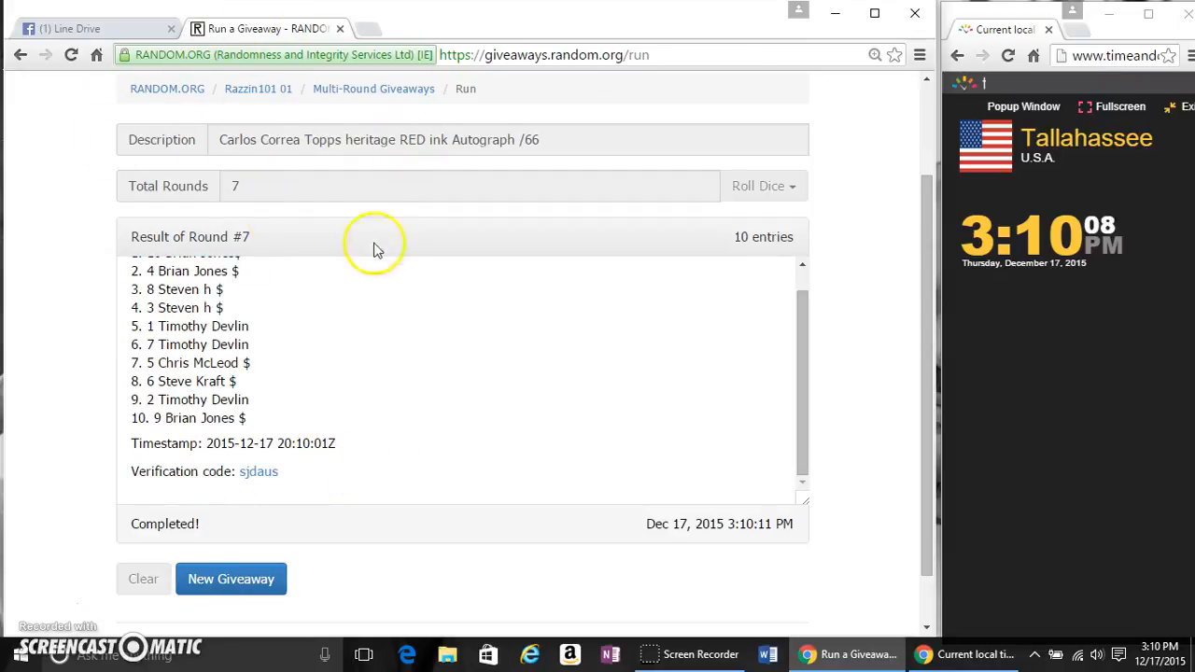
Back in the Facebook group, type DONE into the comment box
{"action": "left_click", "coordinate": [88, 28]}
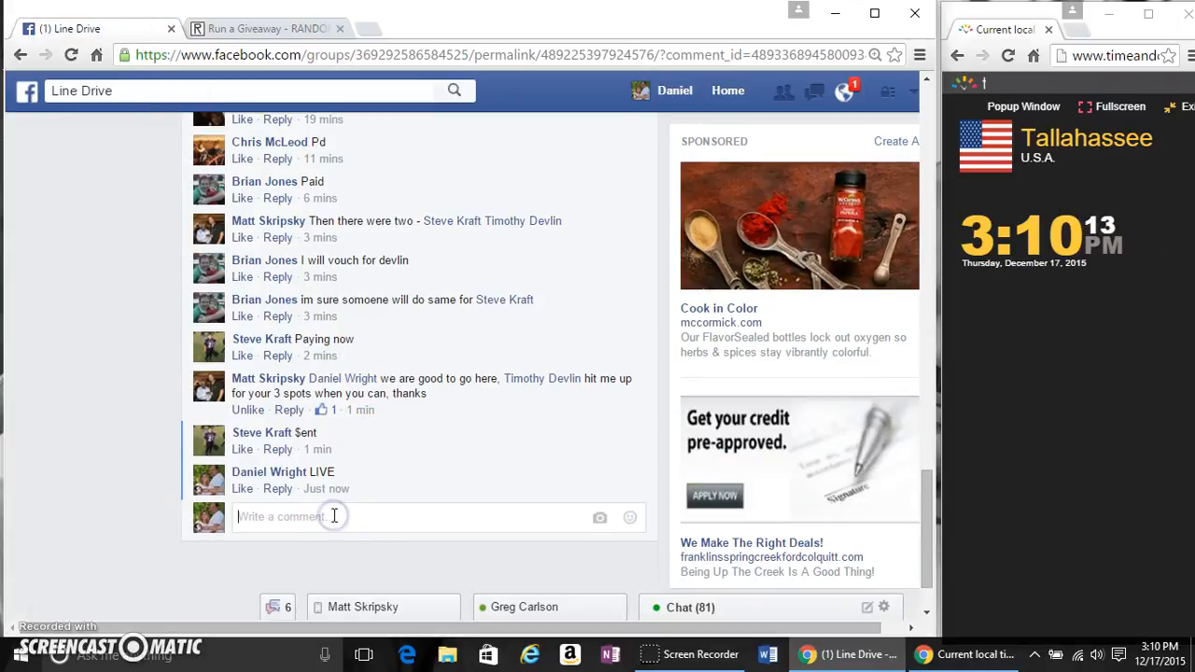
{"action": "type", "text": "DONE"}
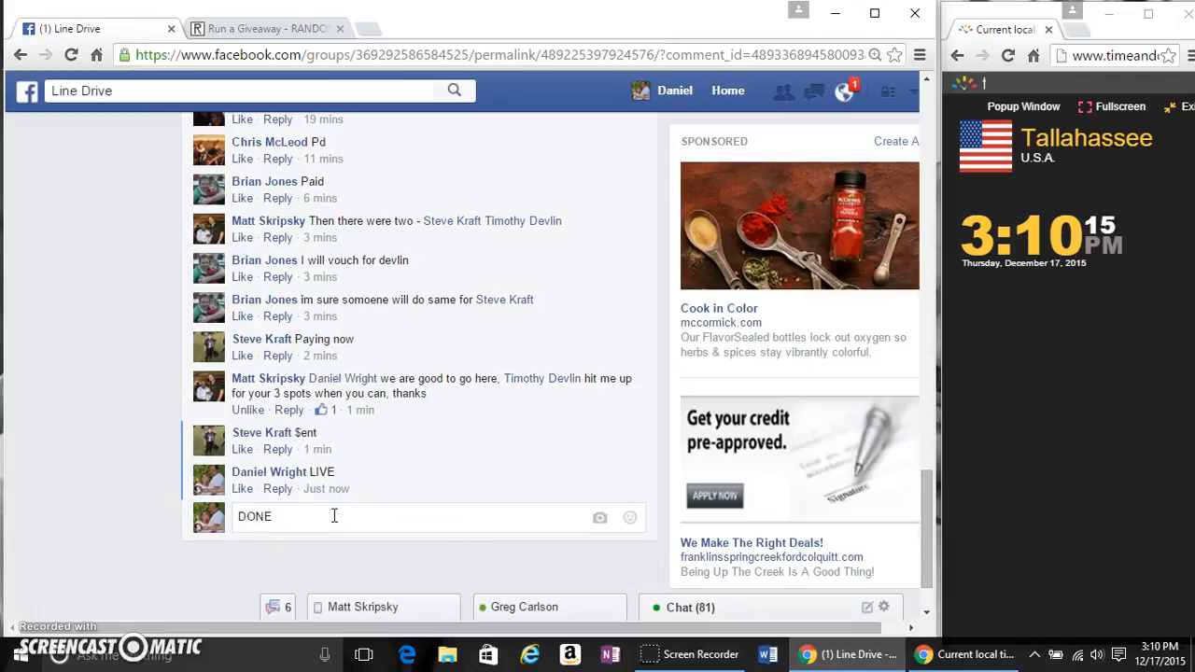